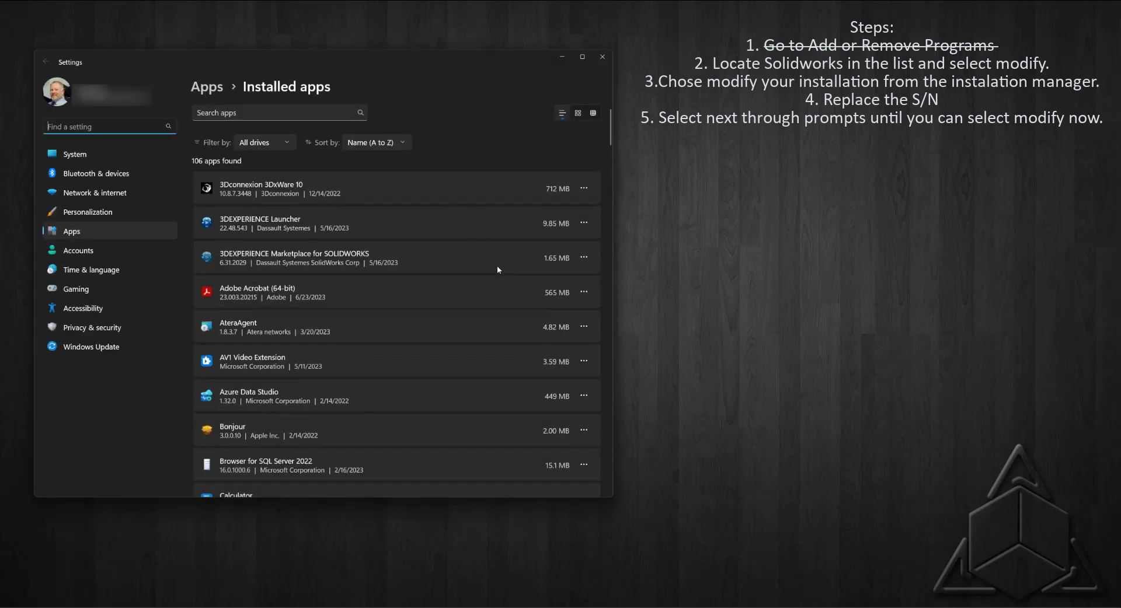
Locate SOLIDWORKS 2023 SP02.1 in Installed apps and choose Modify from its options.
scroll(down, 3)
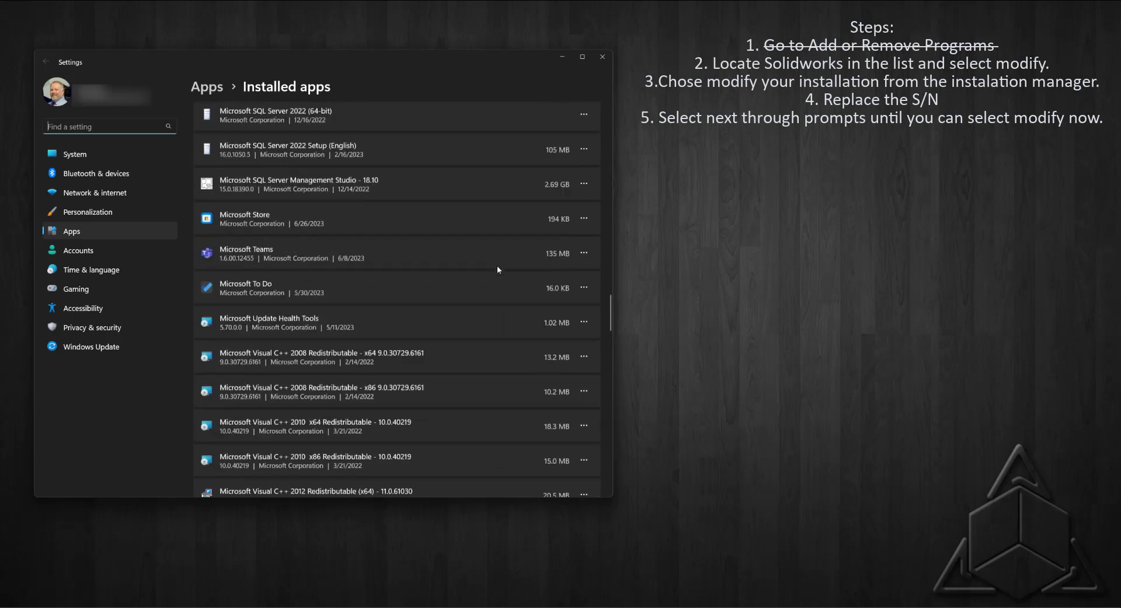
scroll(down, 3)
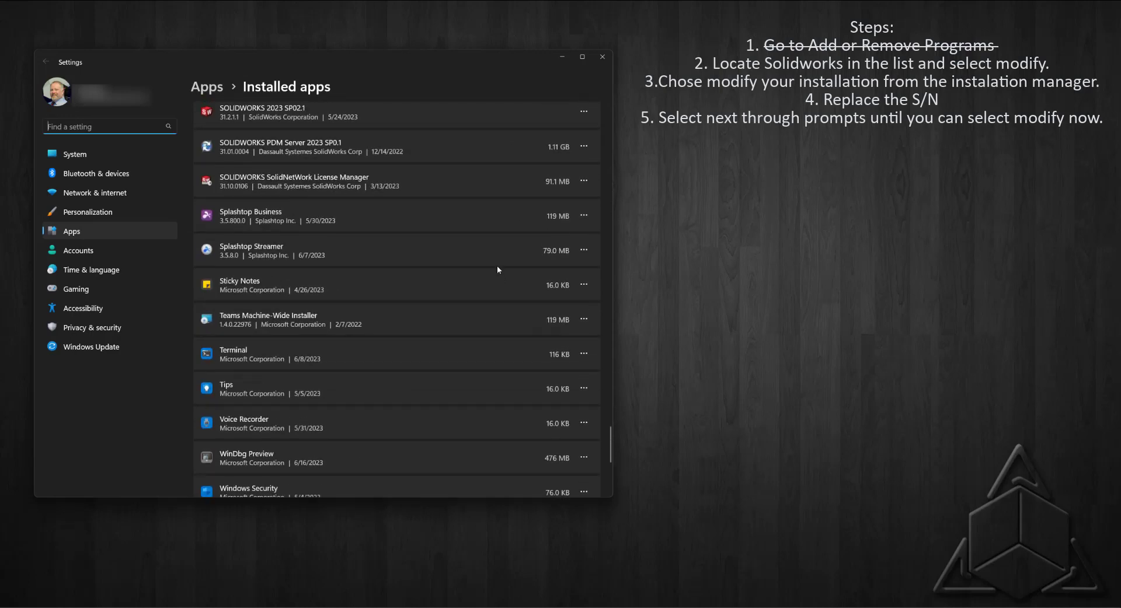
scroll(up, 3)
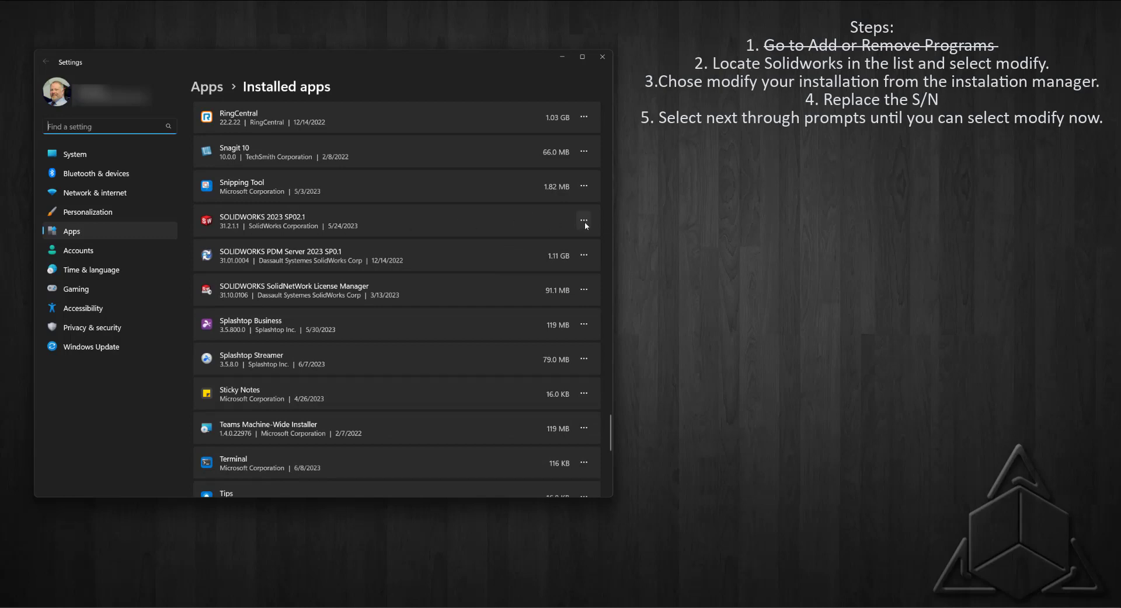
click(584, 221)
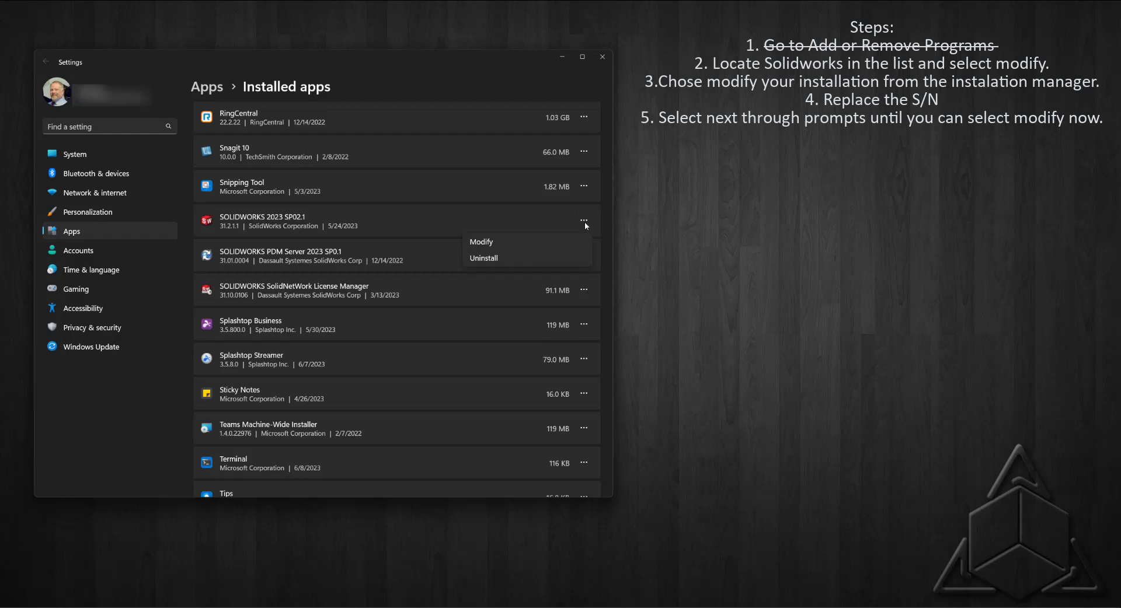
click(481, 241)
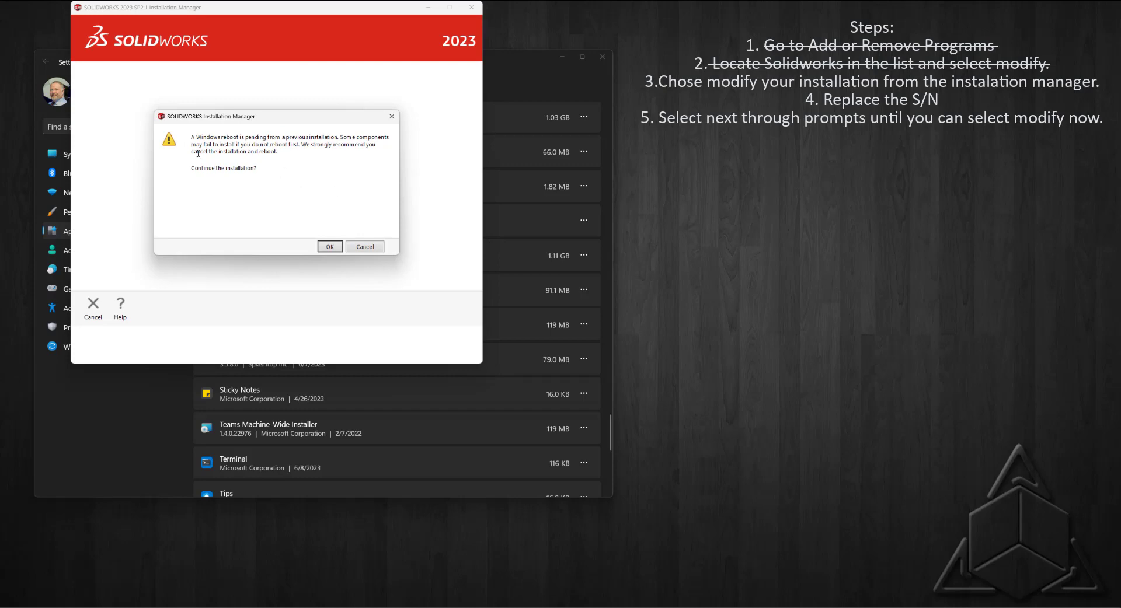
mouse_move(295, 251)
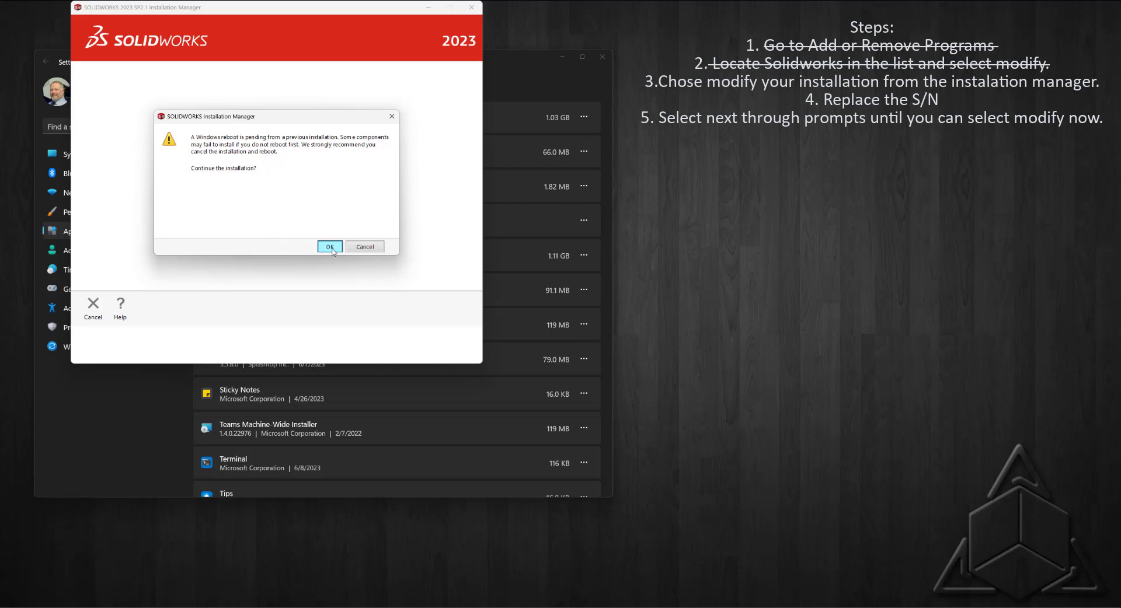
Dismiss the pending-reboot warning, choose 'Modify your installation' and advance to the serial number page.
click(329, 247)
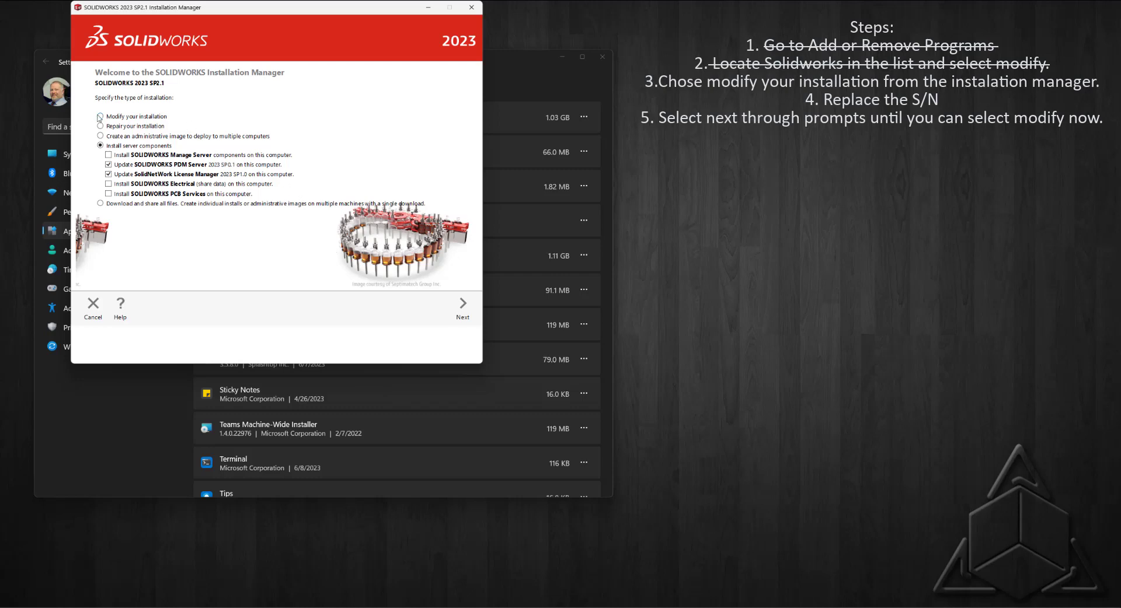
click(100, 117)
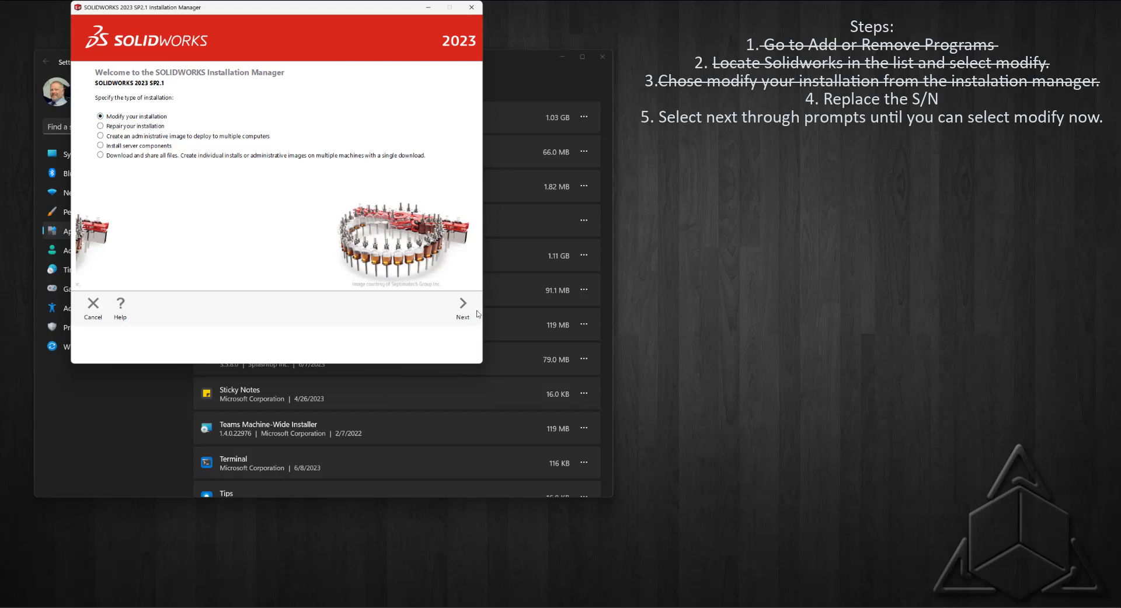
click(462, 303)
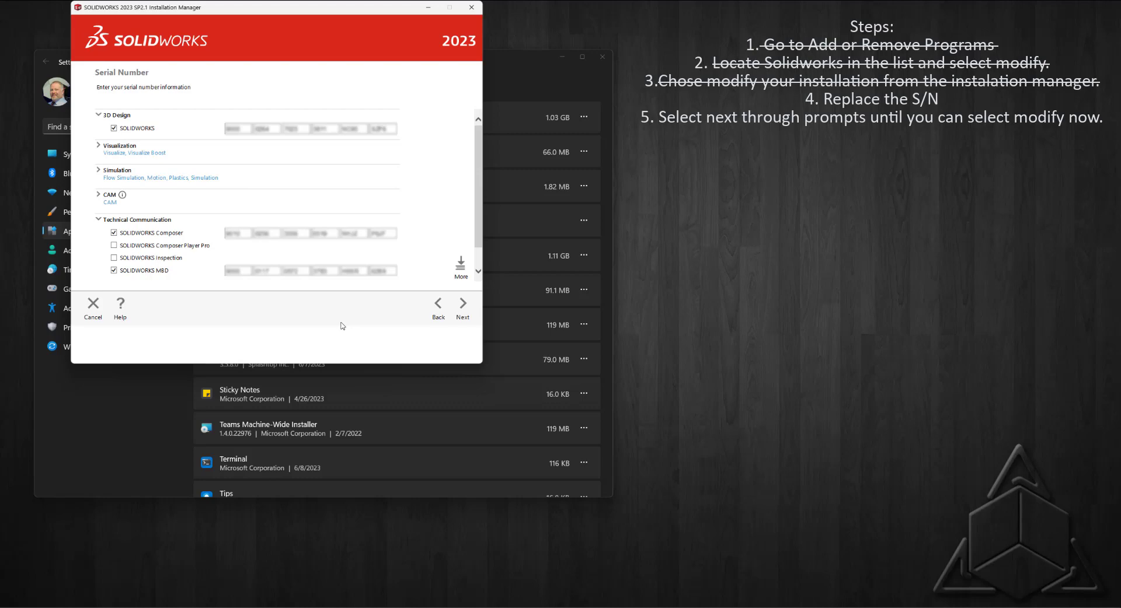
Replace the SOLIDWORKS serial number and continue to Product Selection.
click(238, 128)
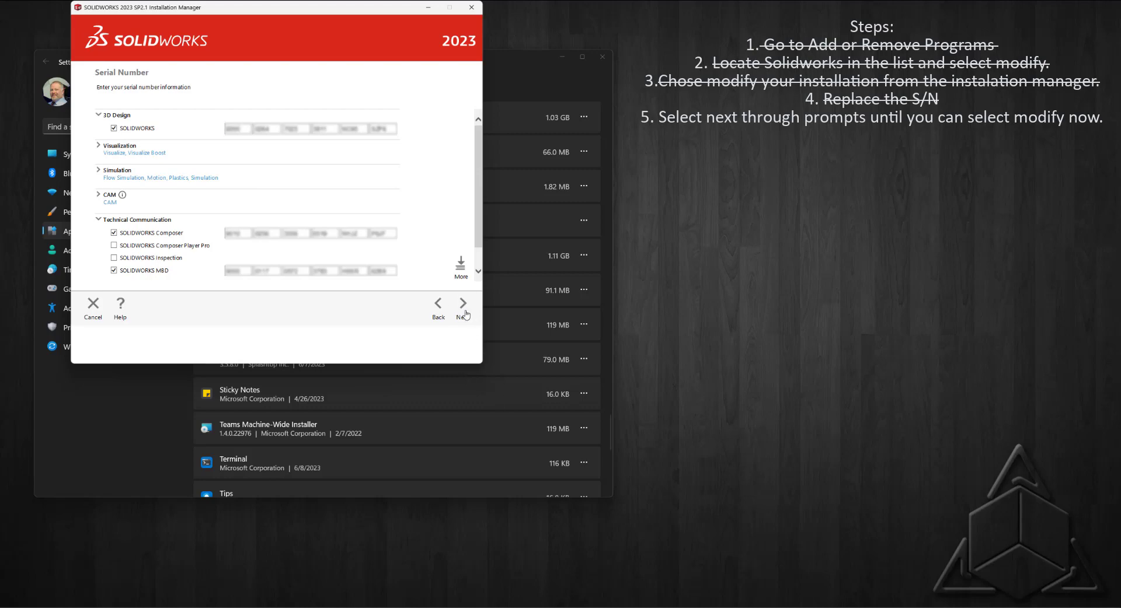
click(463, 302)
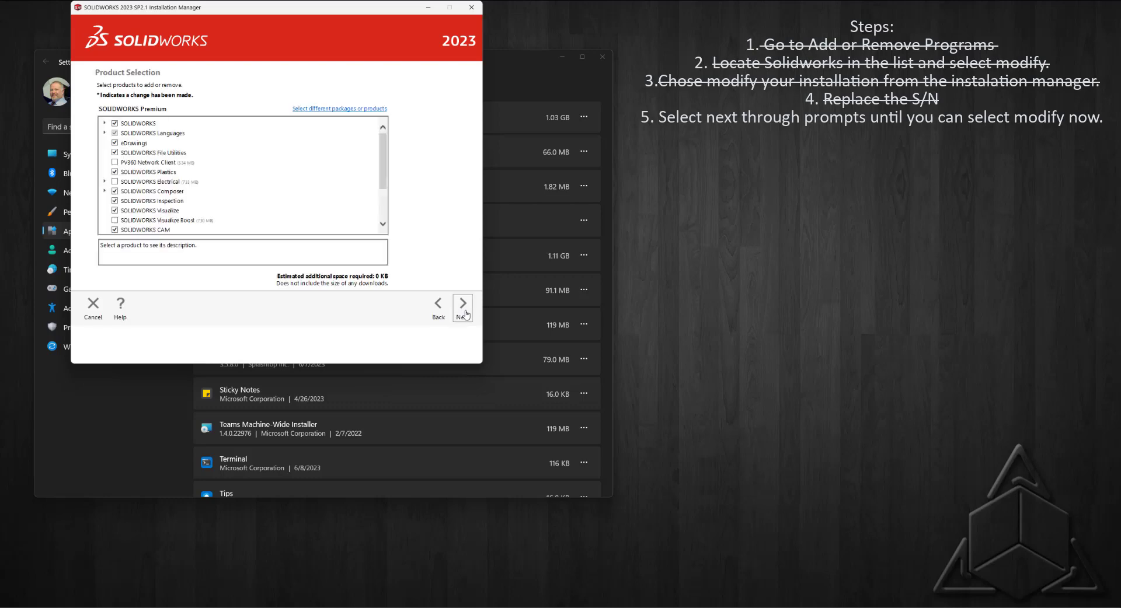
Keep the product selection, run Modify Now and accept the Port@server license settings.
click(462, 302)
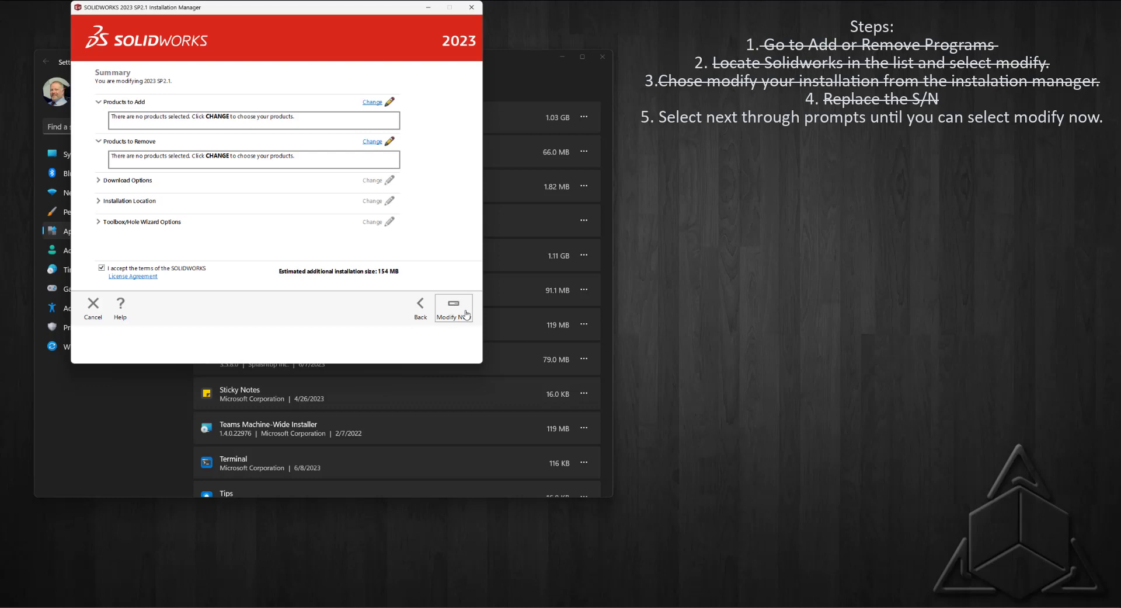
click(453, 301)
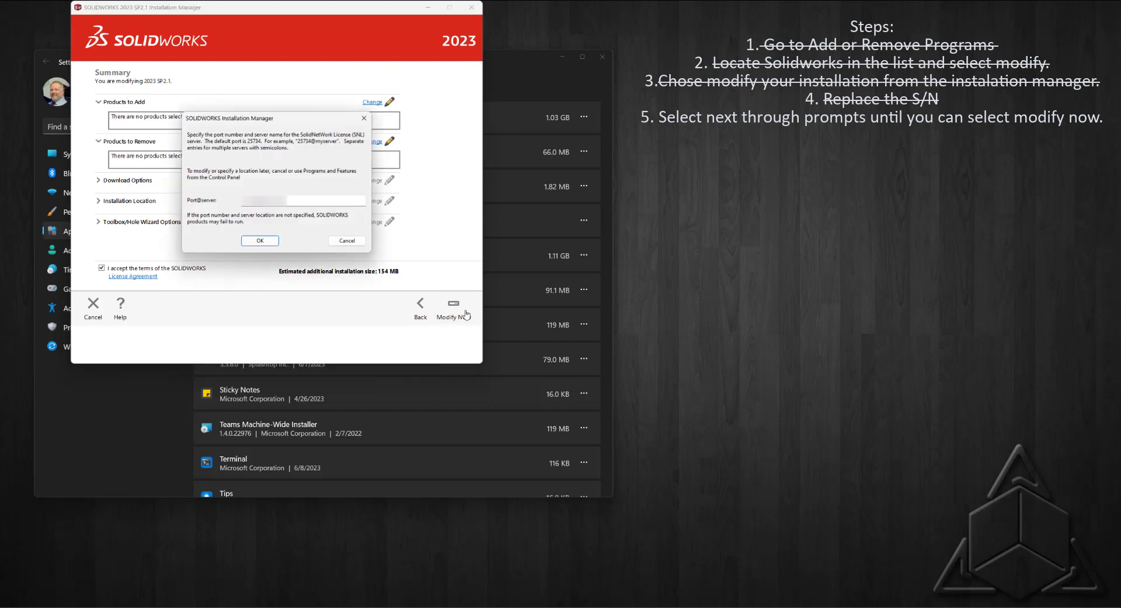
click(259, 240)
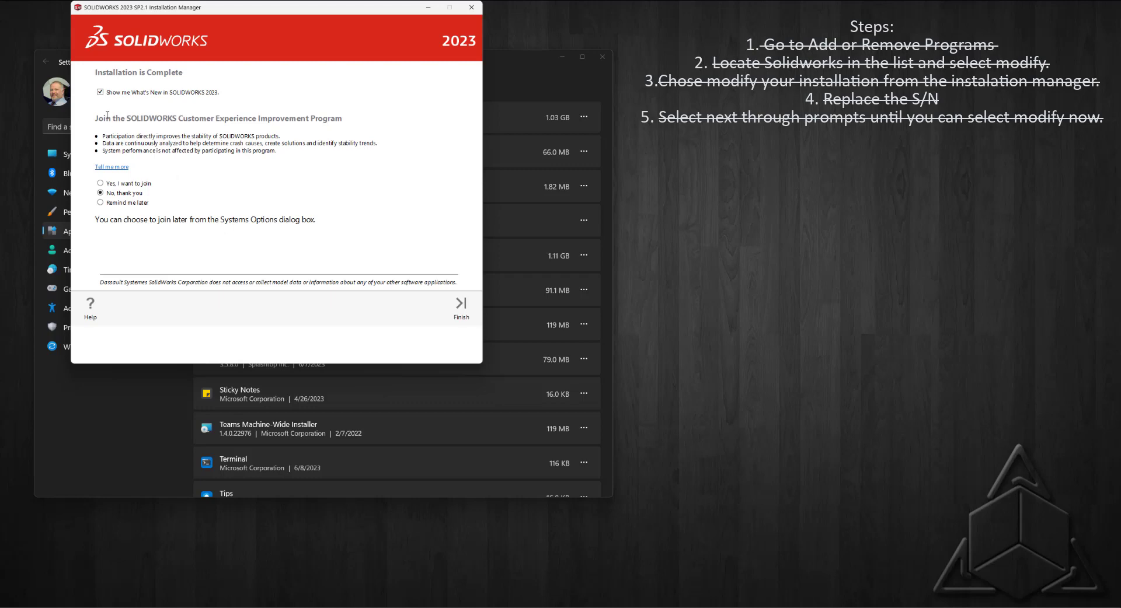
Turn off 'Show me What's New in SOLIDWORKS 2023' and finish, closing the Installation Manager.
click(100, 91)
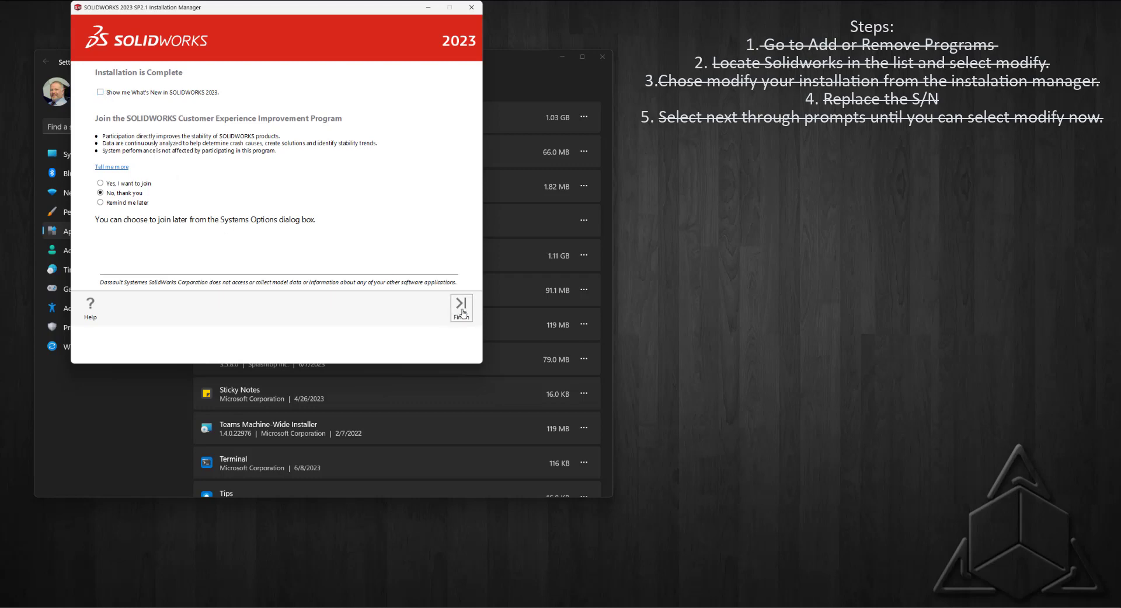
click(462, 305)
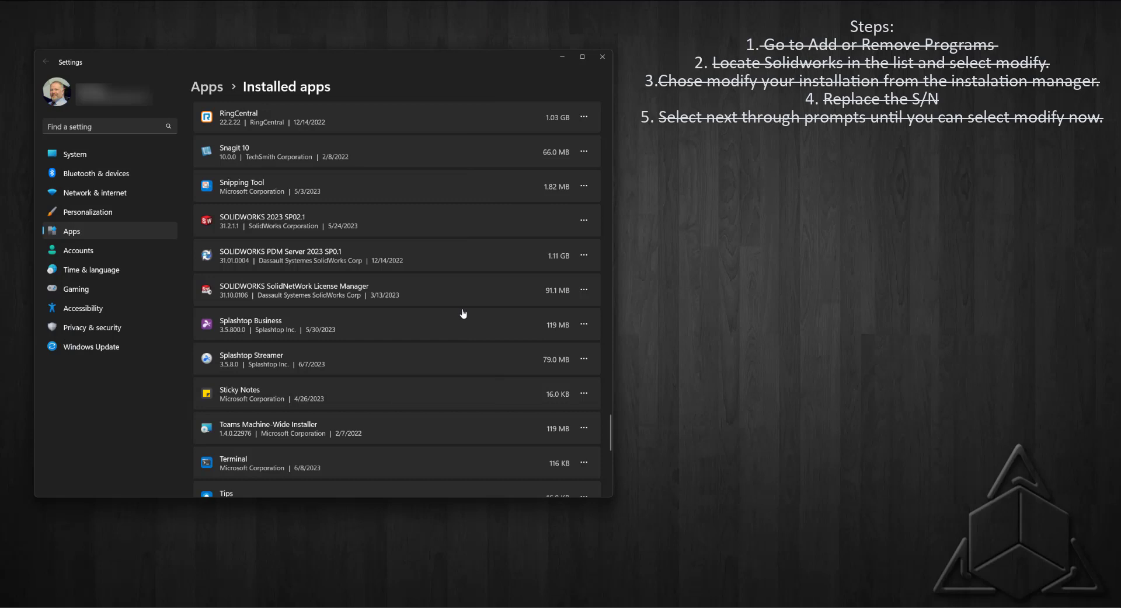